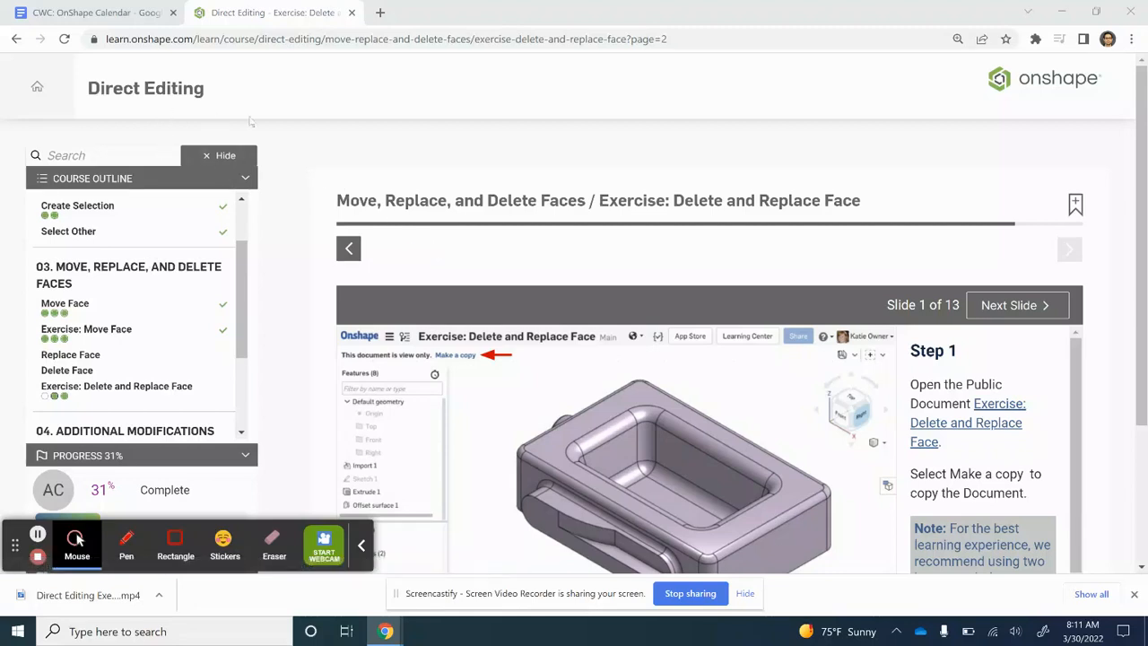
mouse_move(708, 197)
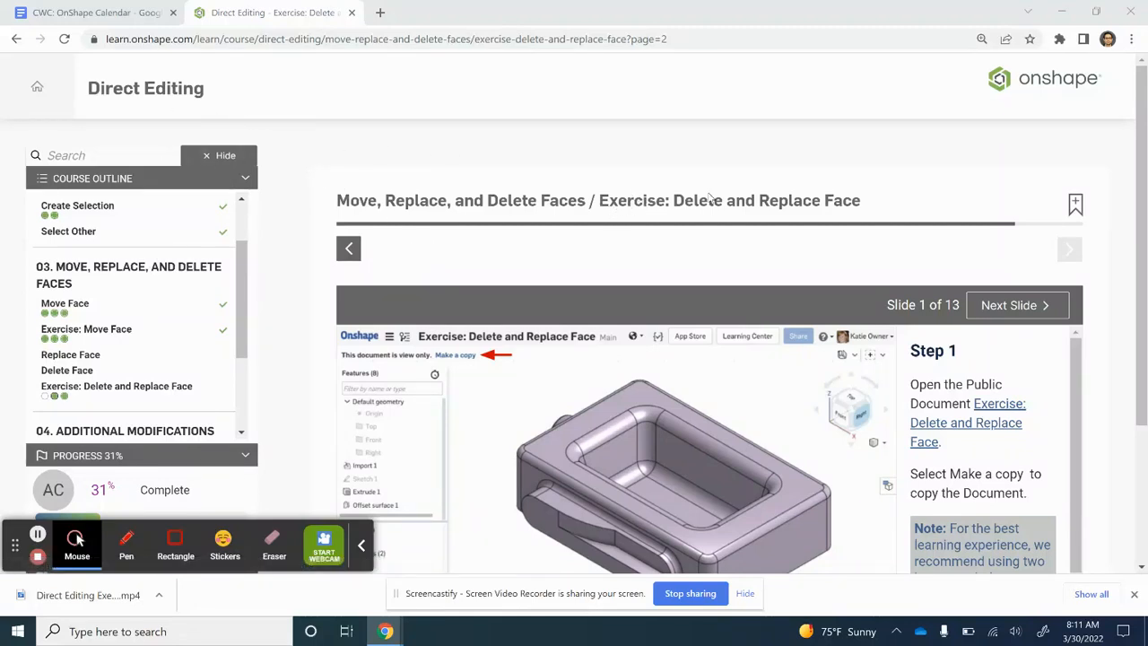
- Open a copy of the 'Delete and Replace Face' exercise and advance to Step 2
scroll(down, 3)
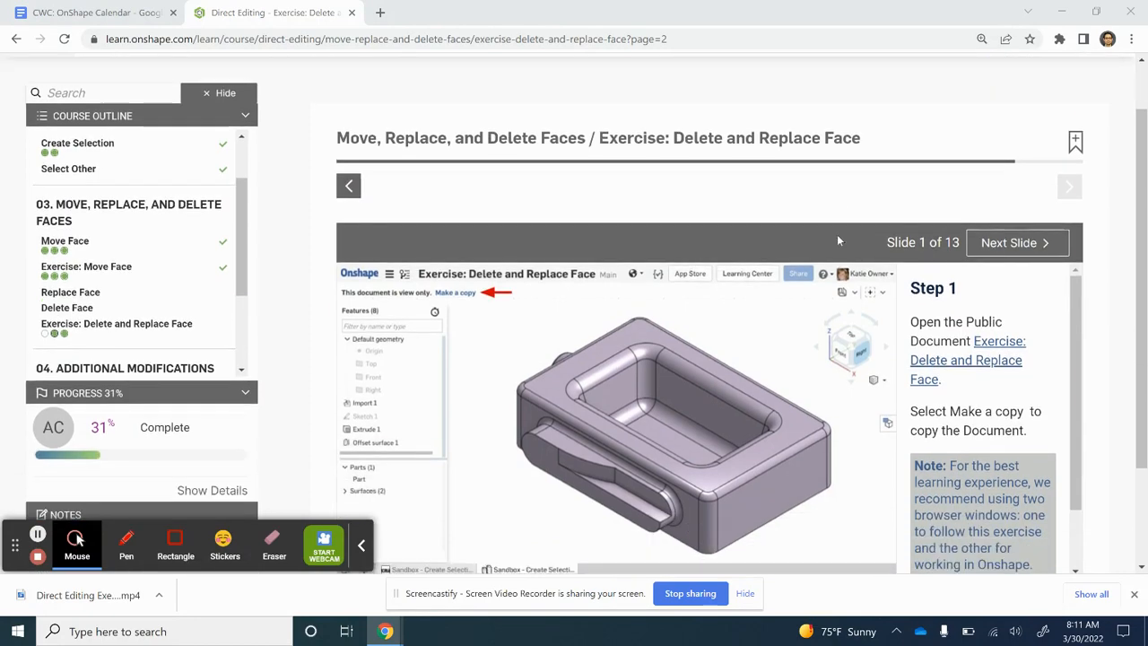
scroll(down, 3)
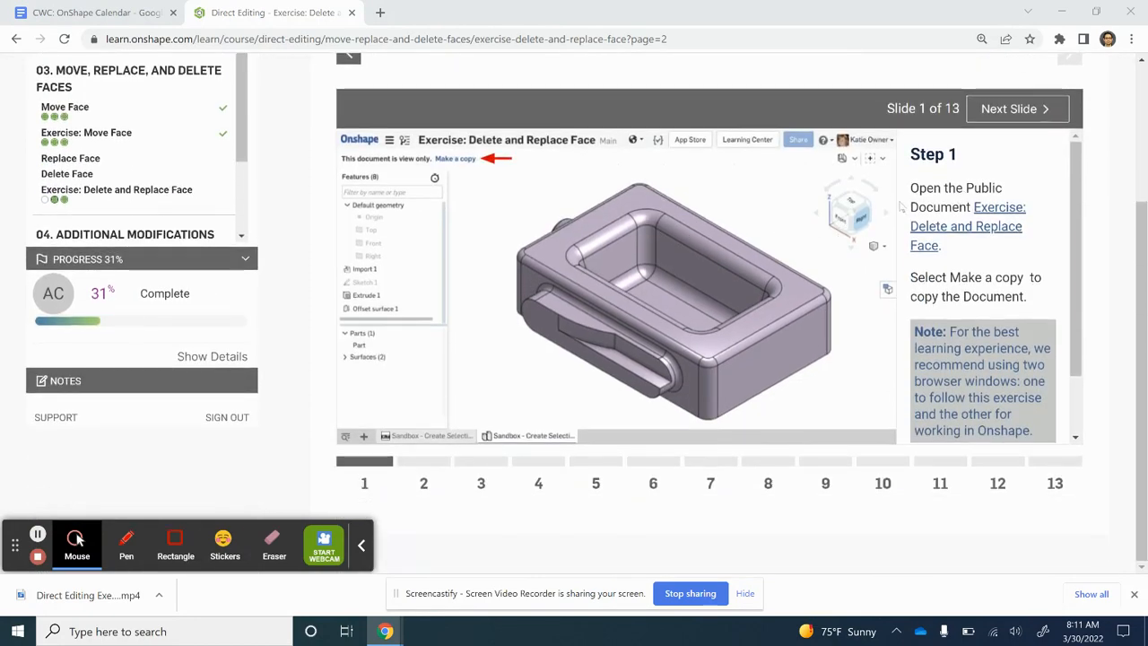
mouse_move(966, 226)
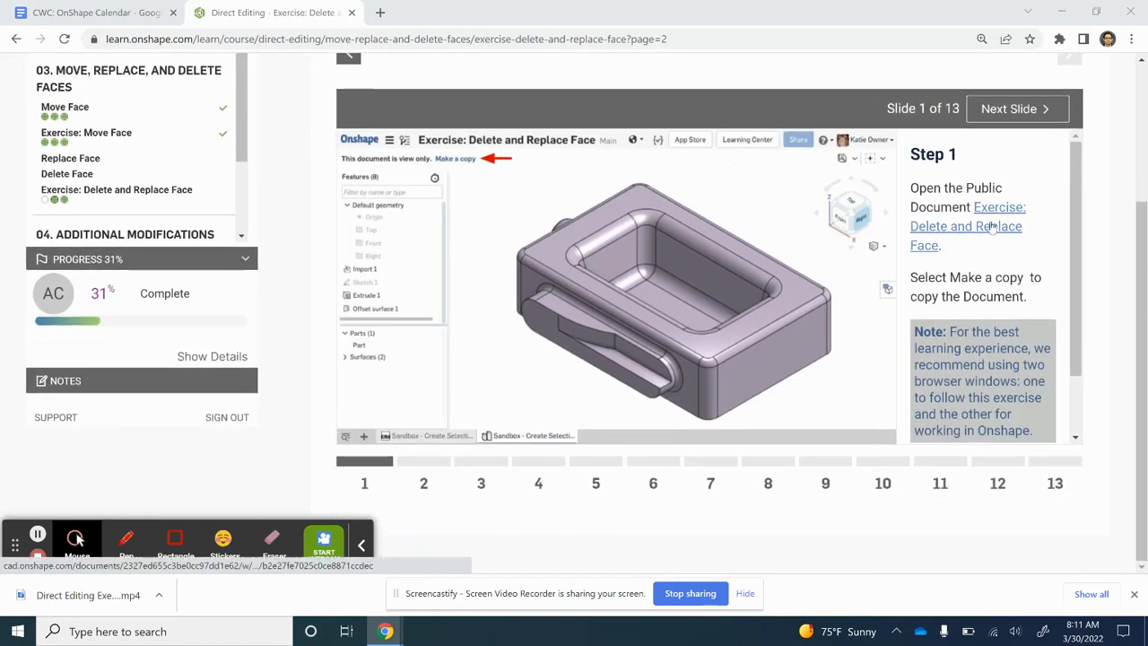
click(1017, 108)
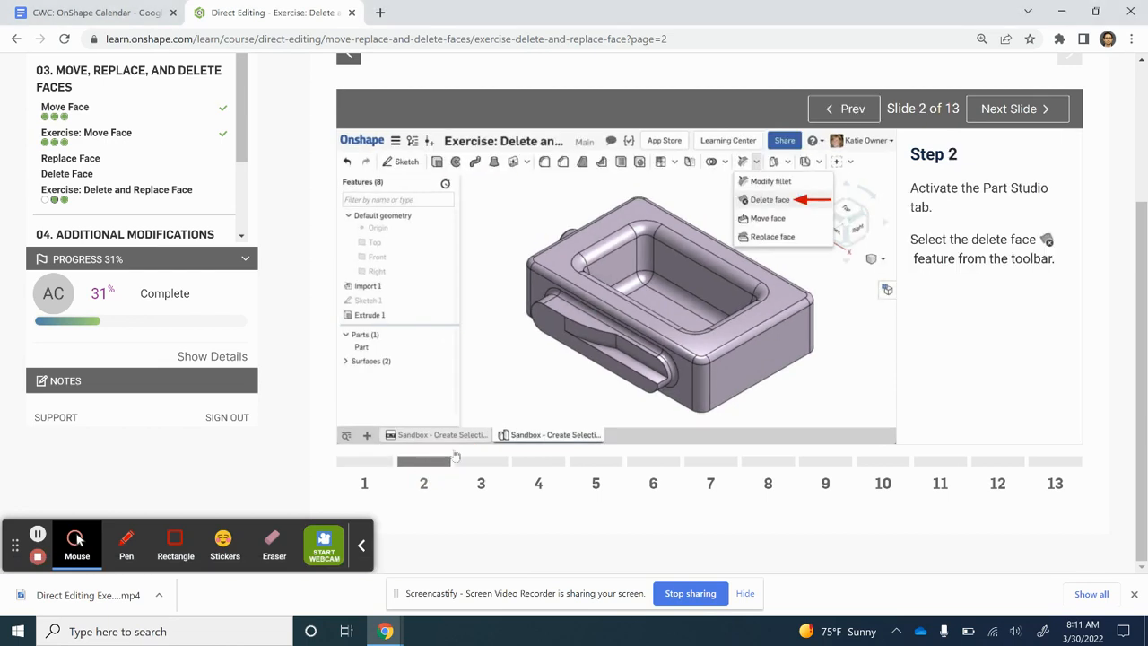
mouse_move(932, 233)
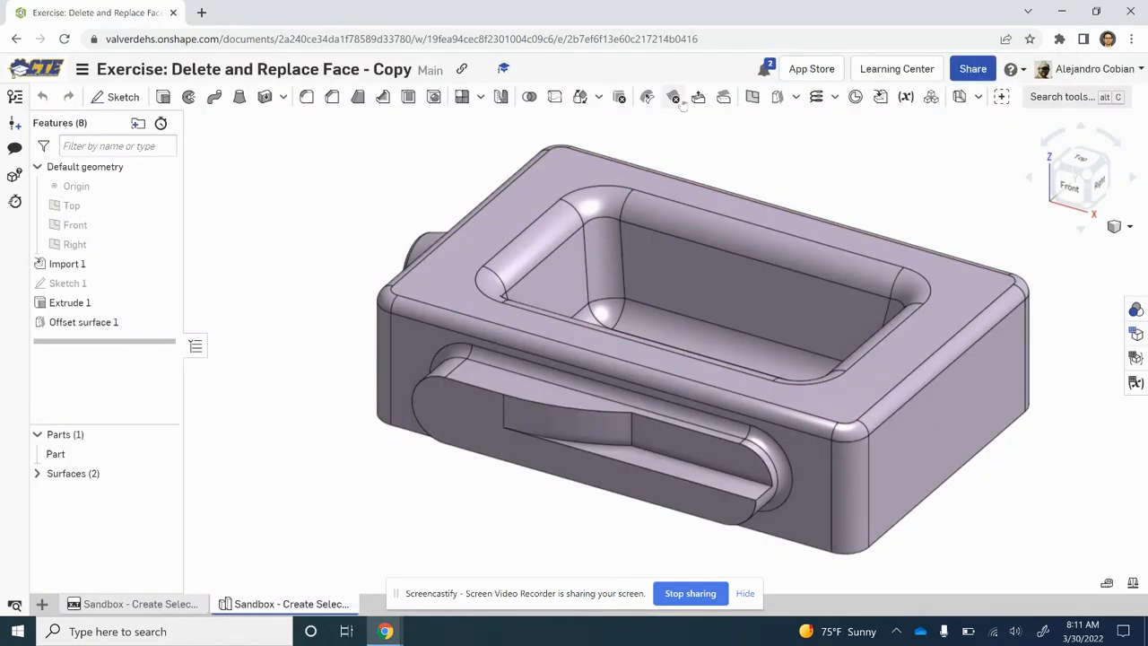
- Start a Delete face feature and add all faces of the front protrusion
click(674, 97)
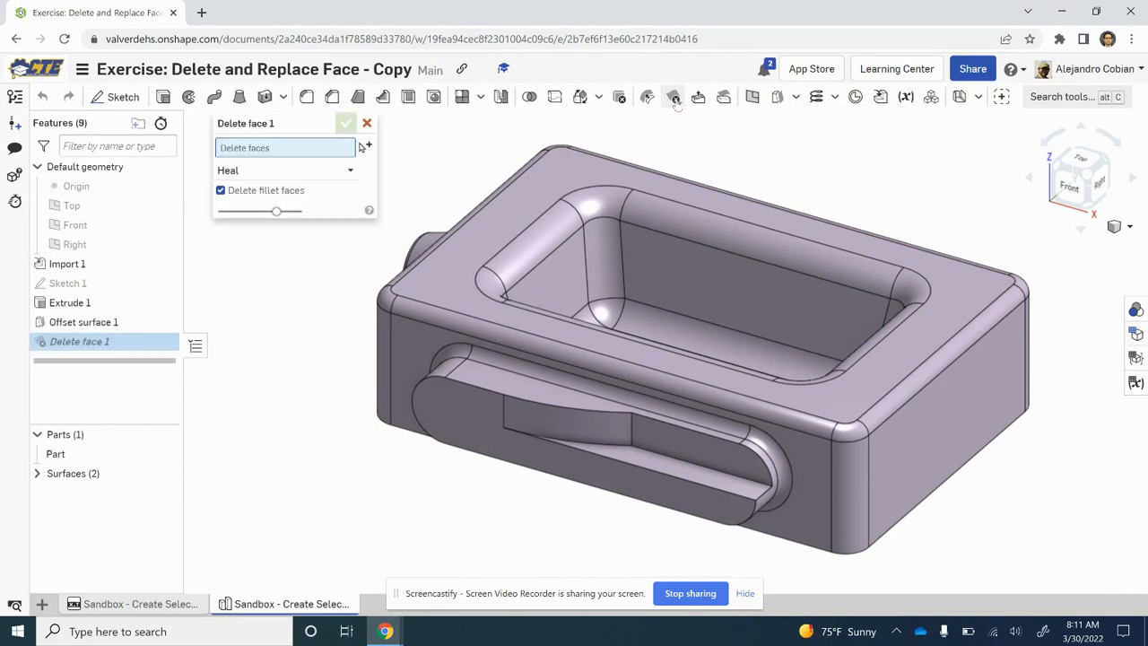
click(274, 13)
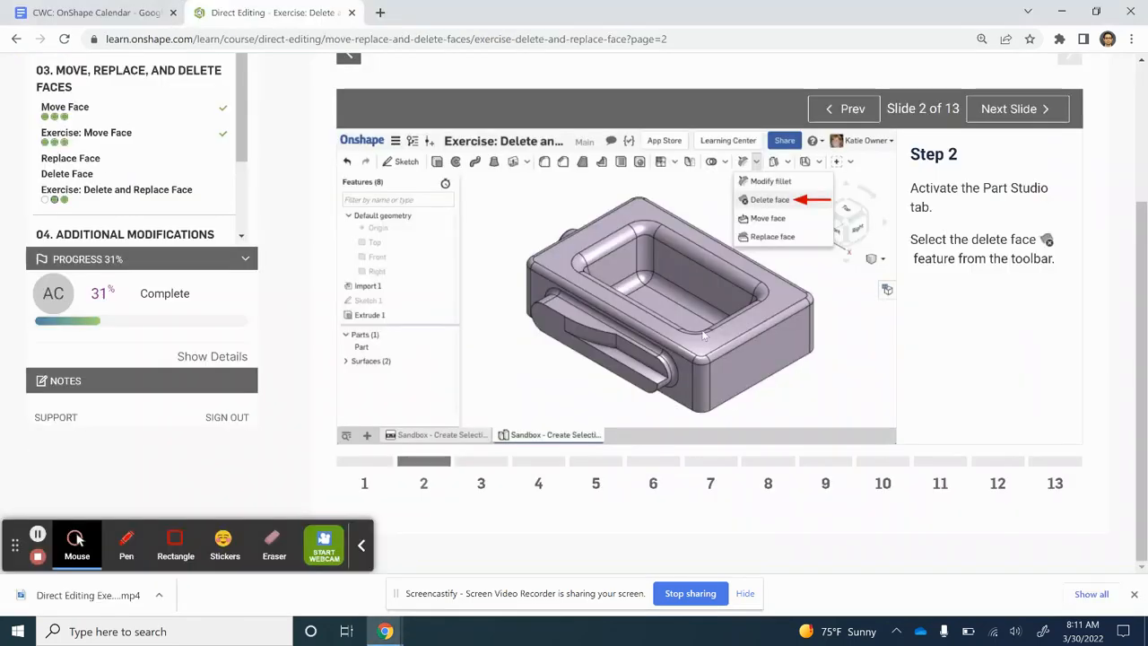
click(1017, 108)
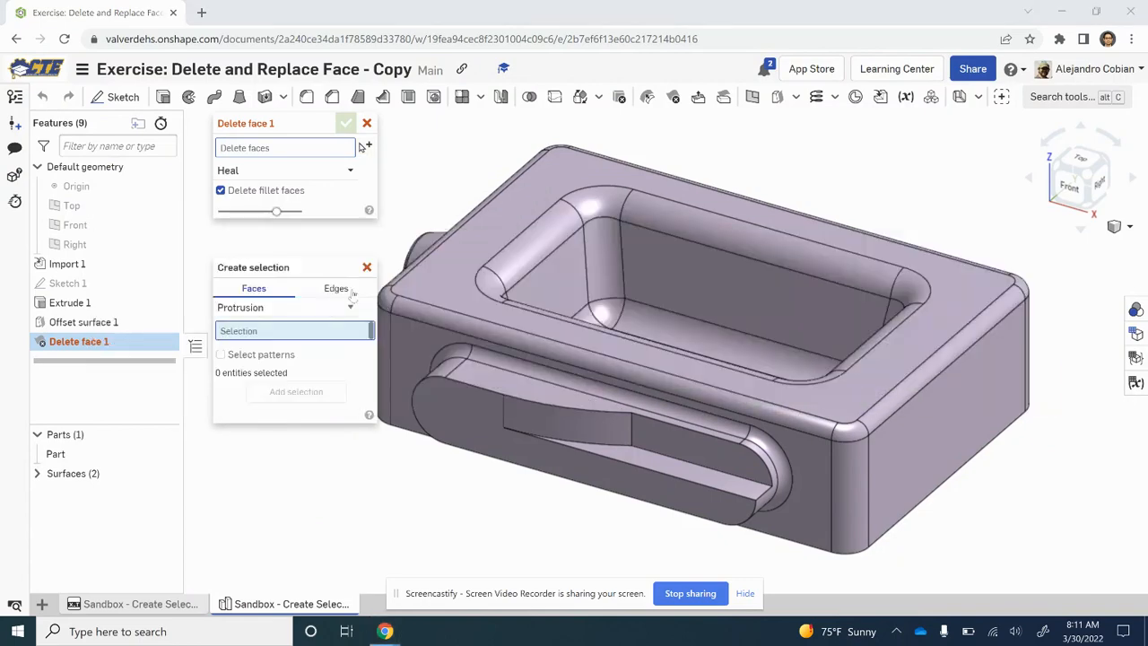
click(273, 13)
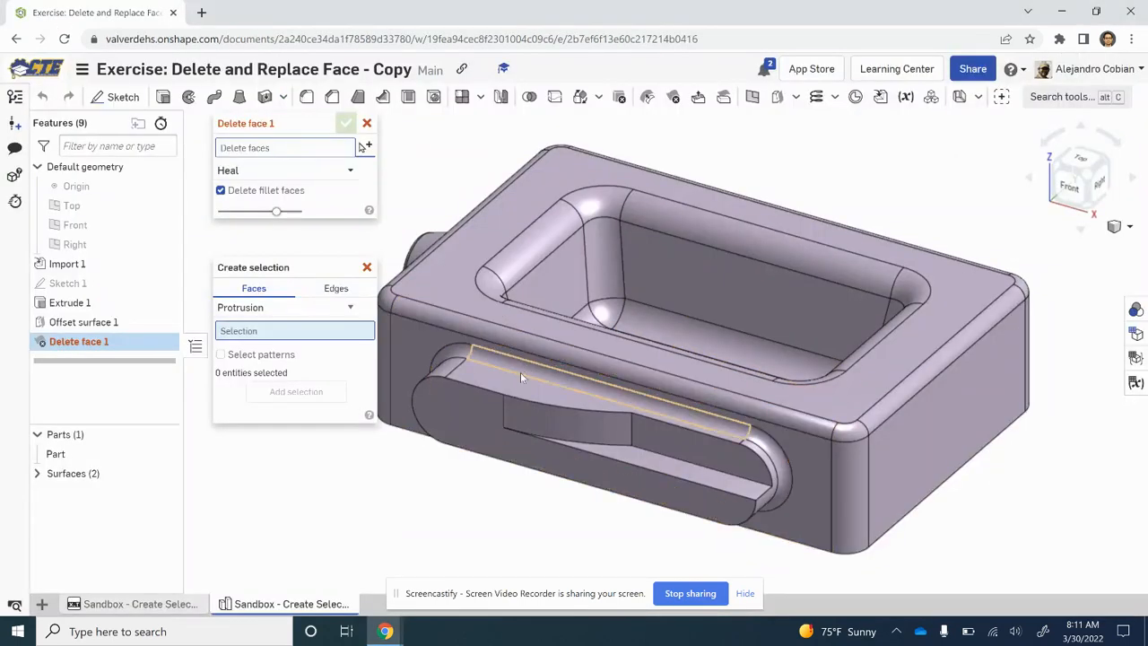
click(520, 390)
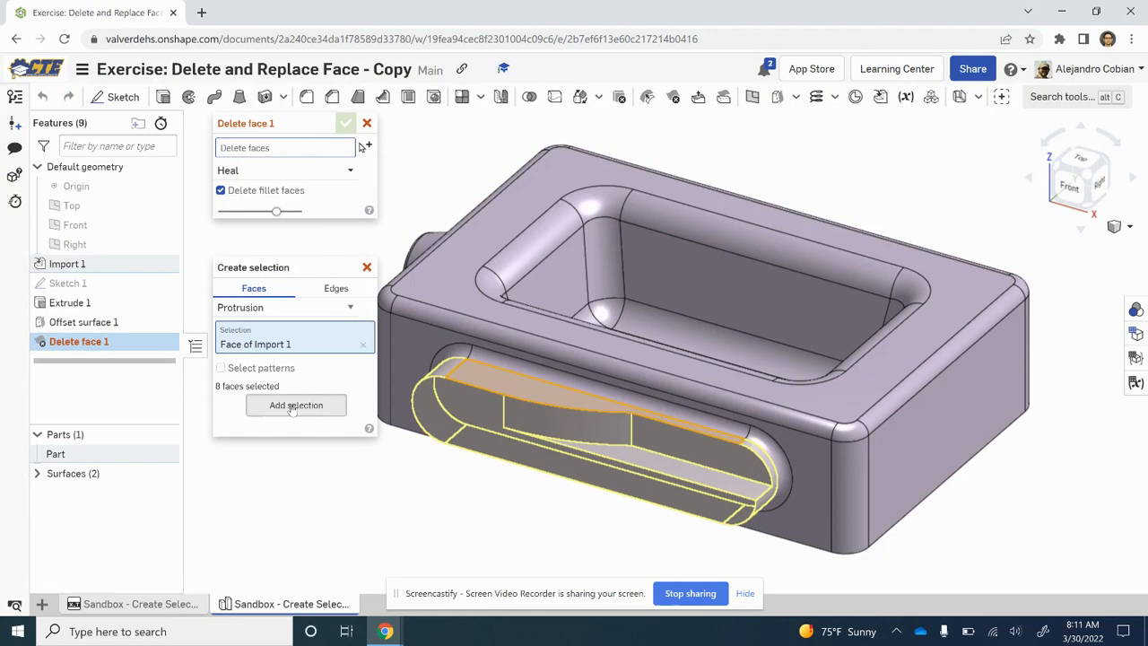
click(296, 404)
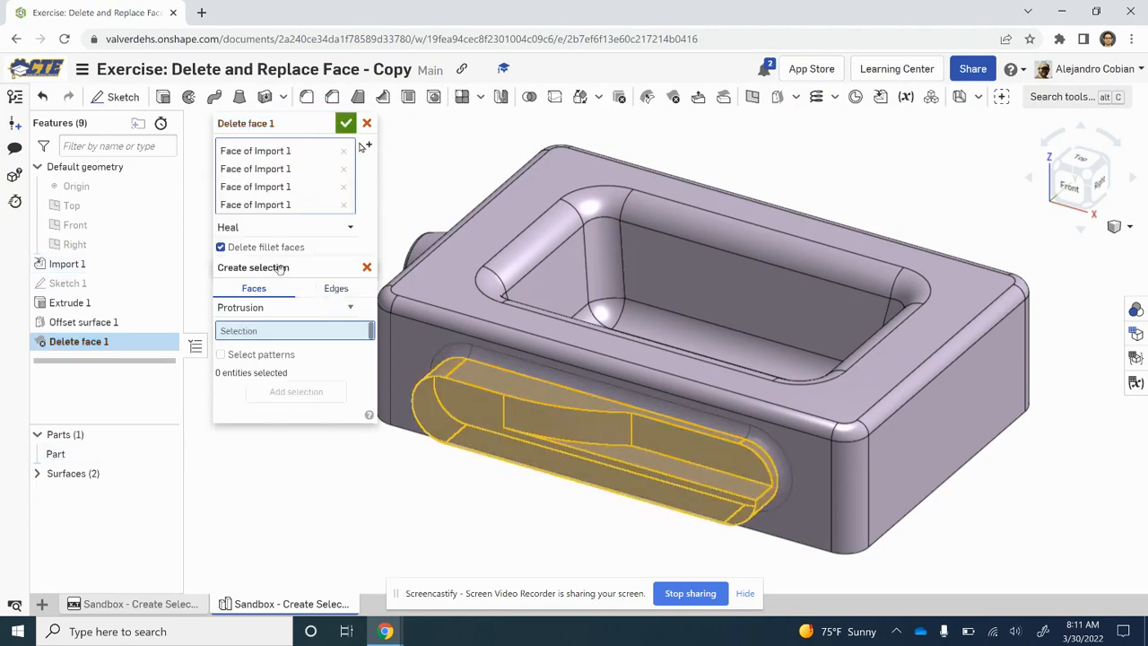
- Delete the protrusion faces with Heal and Delete fillet faces, then show tutorial Step 4
key(alt+tab)
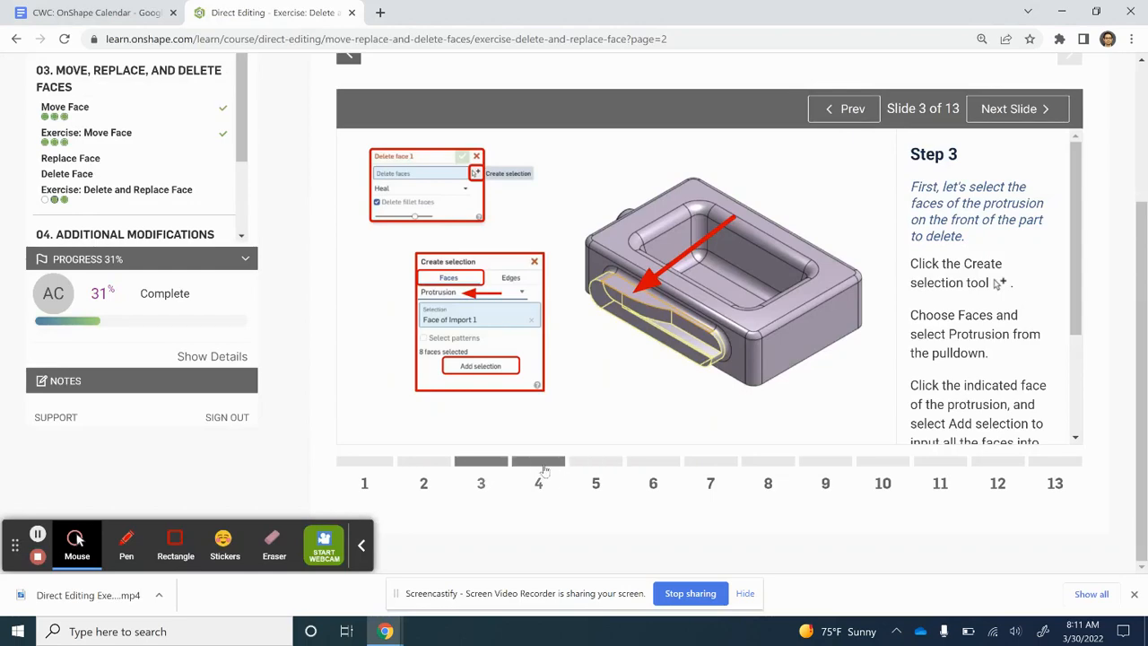
click(1017, 109)
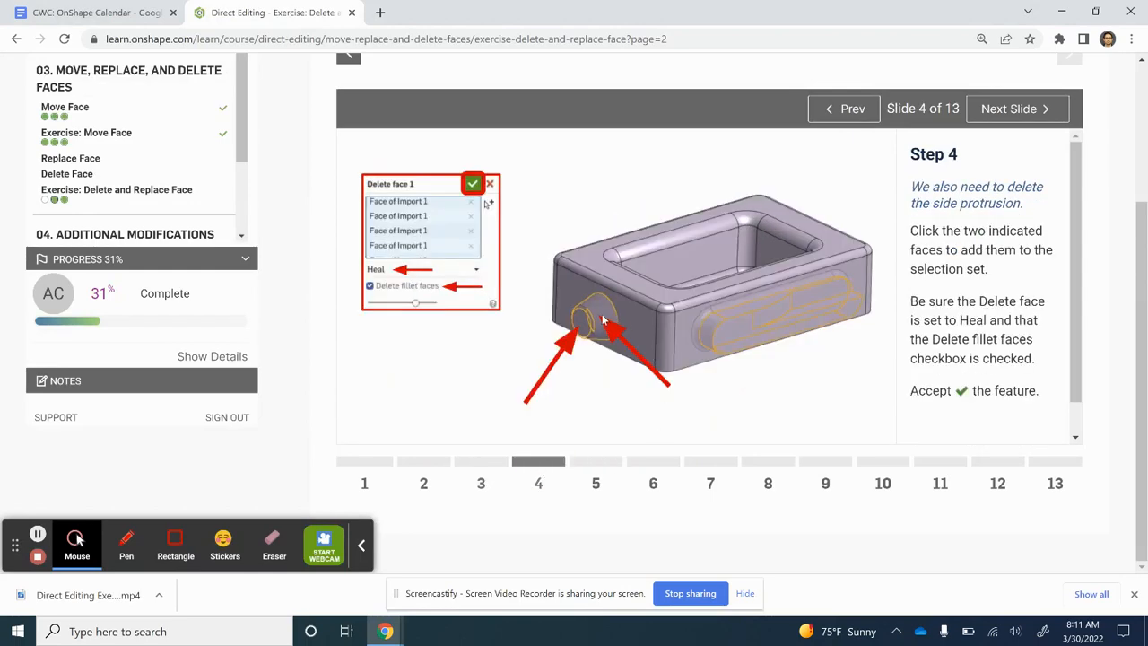
mouse_move(601, 333)
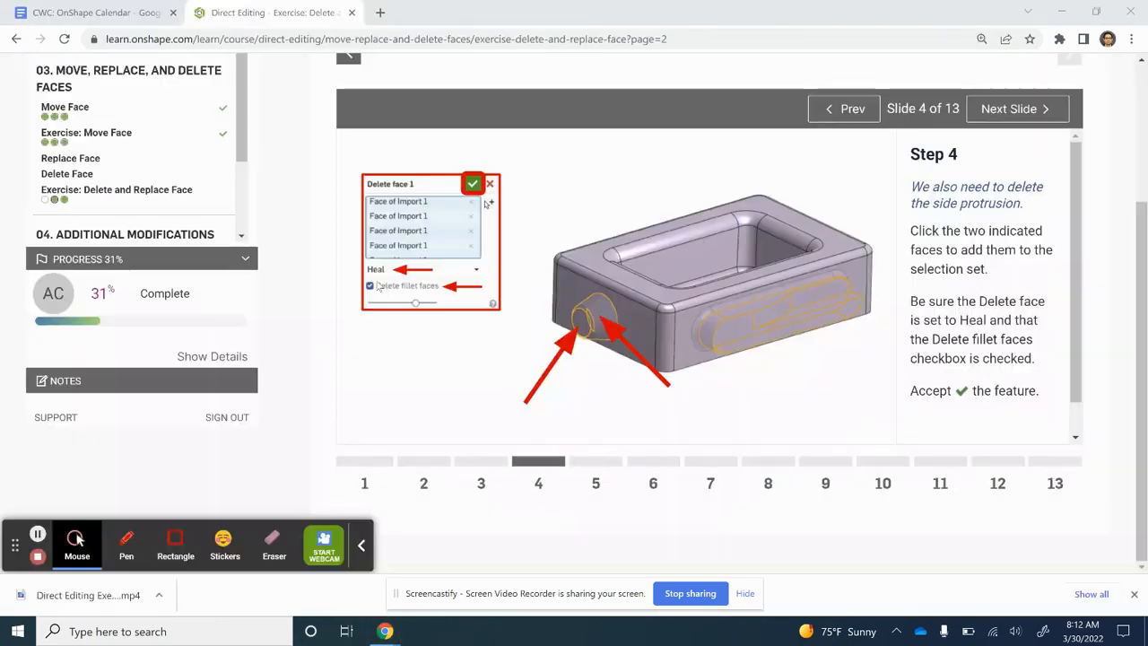
click(843, 109)
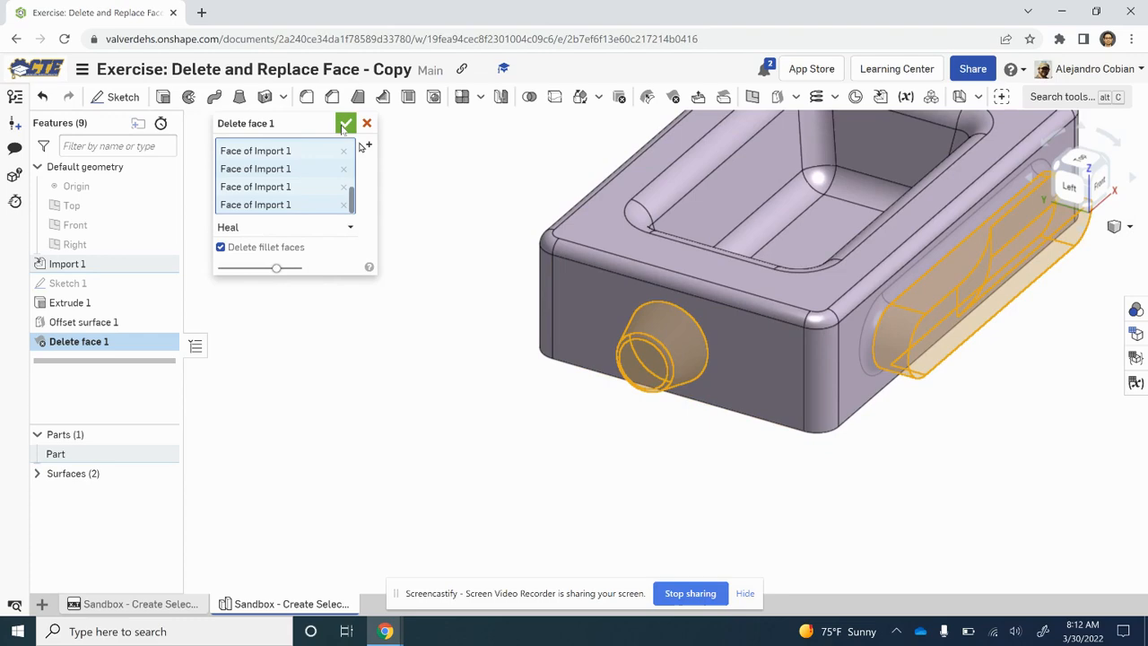
click(345, 123)
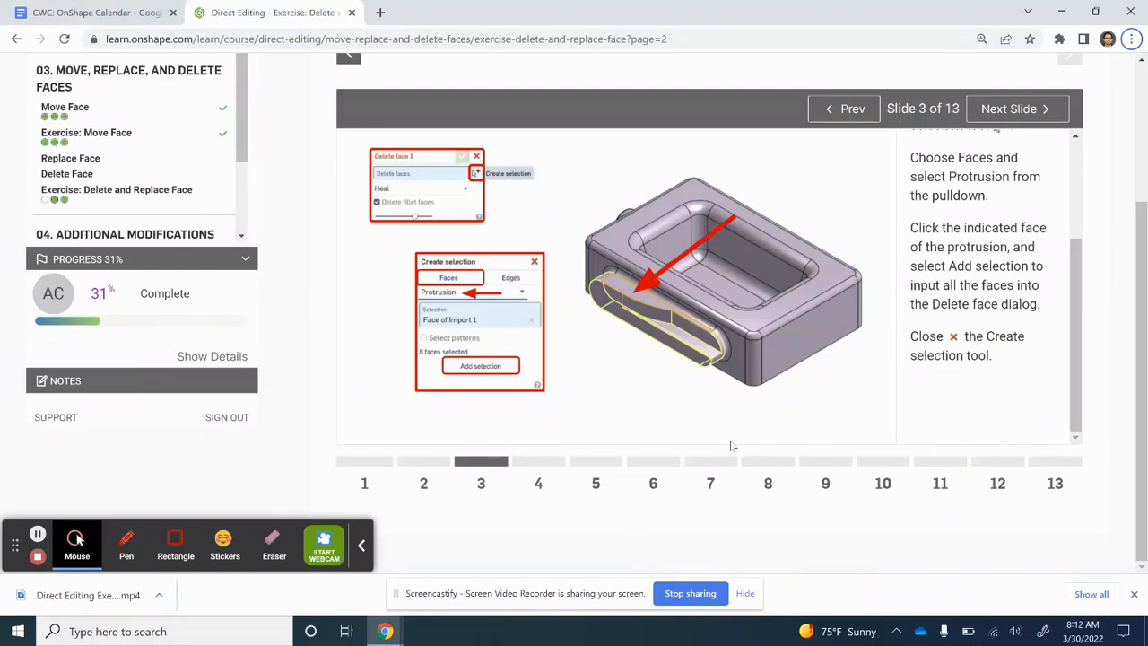
click(1017, 108)
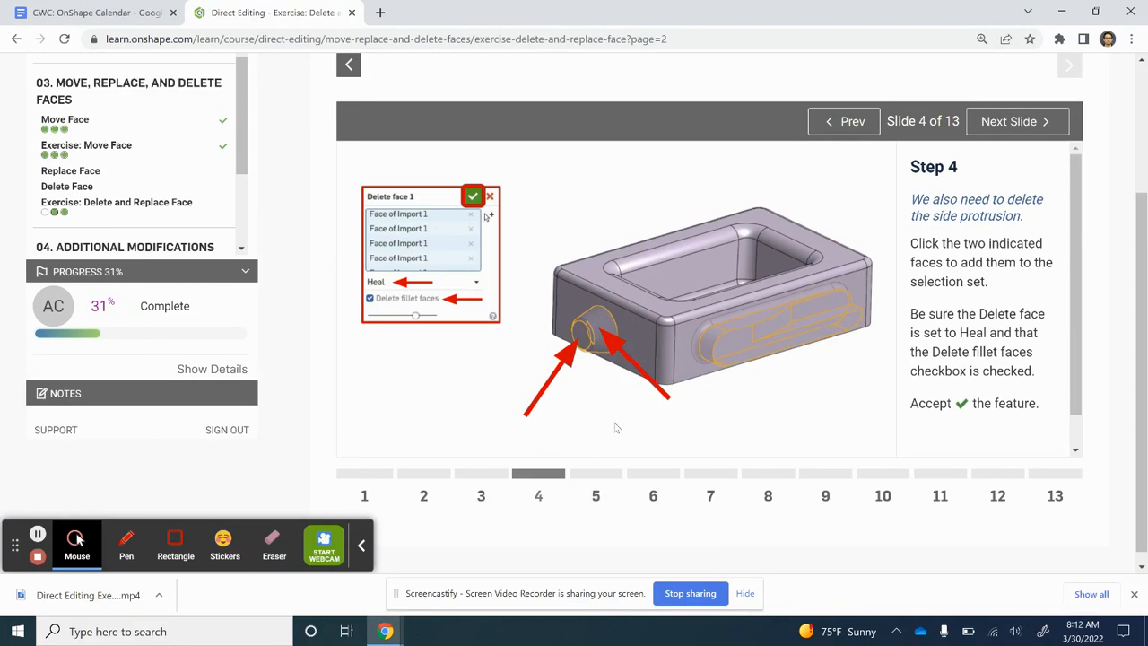
- Replace the flat pocket floor with the curved Surface 1 from the Parts list
click(1017, 121)
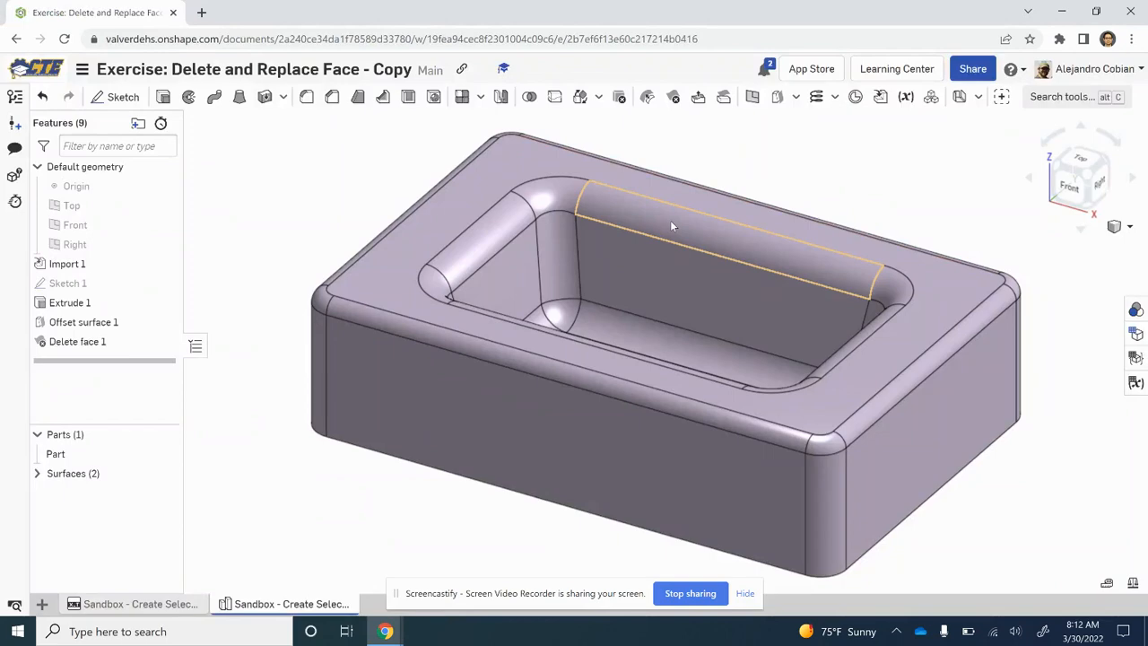
mouse_move(723, 97)
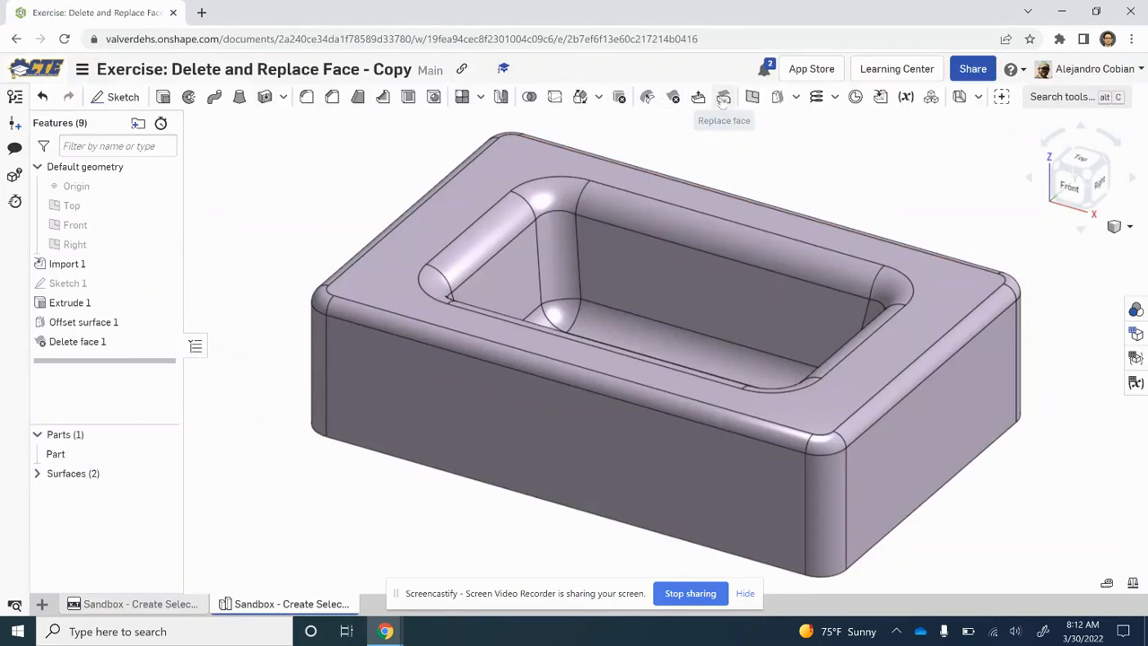
click(724, 97)
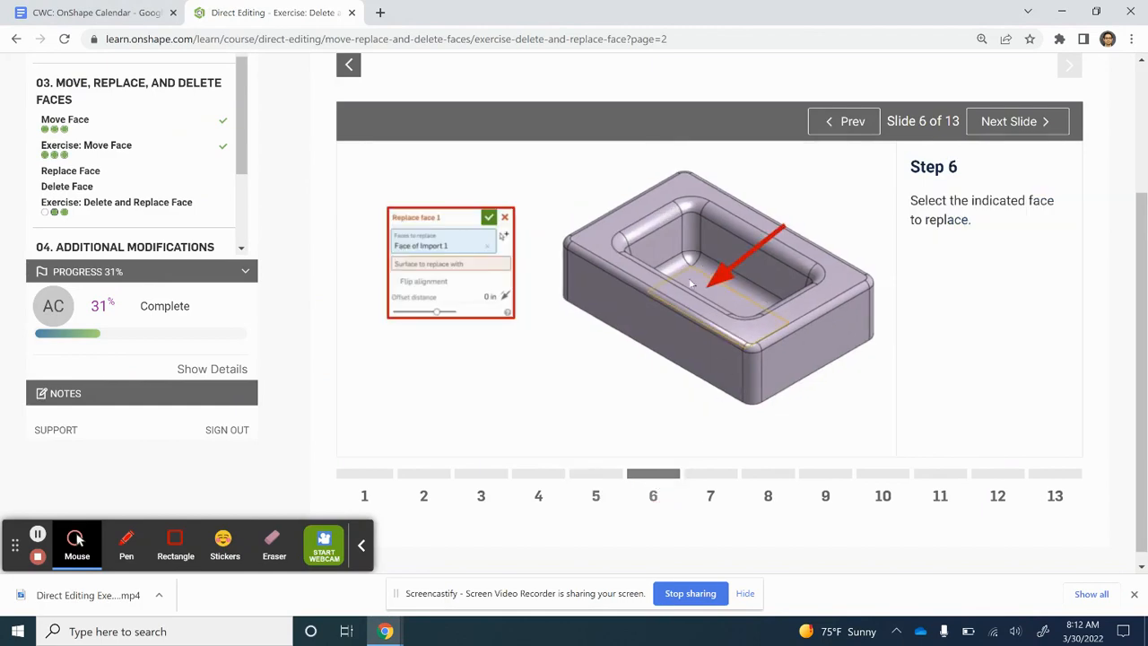
mouse_move(668, 293)
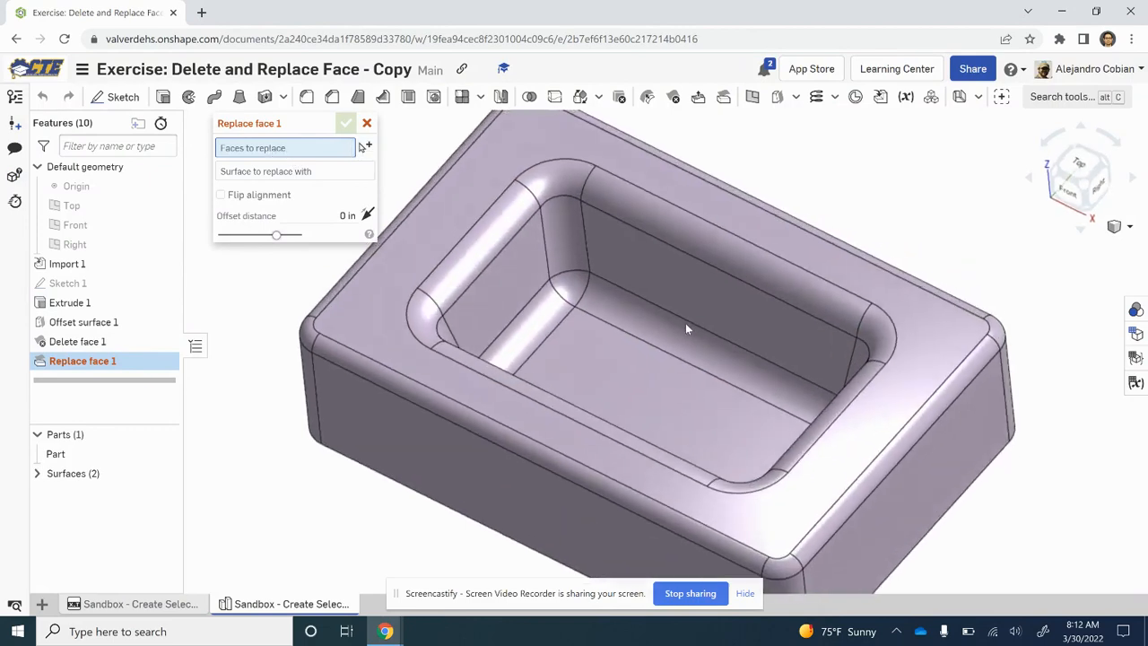
click(637, 376)
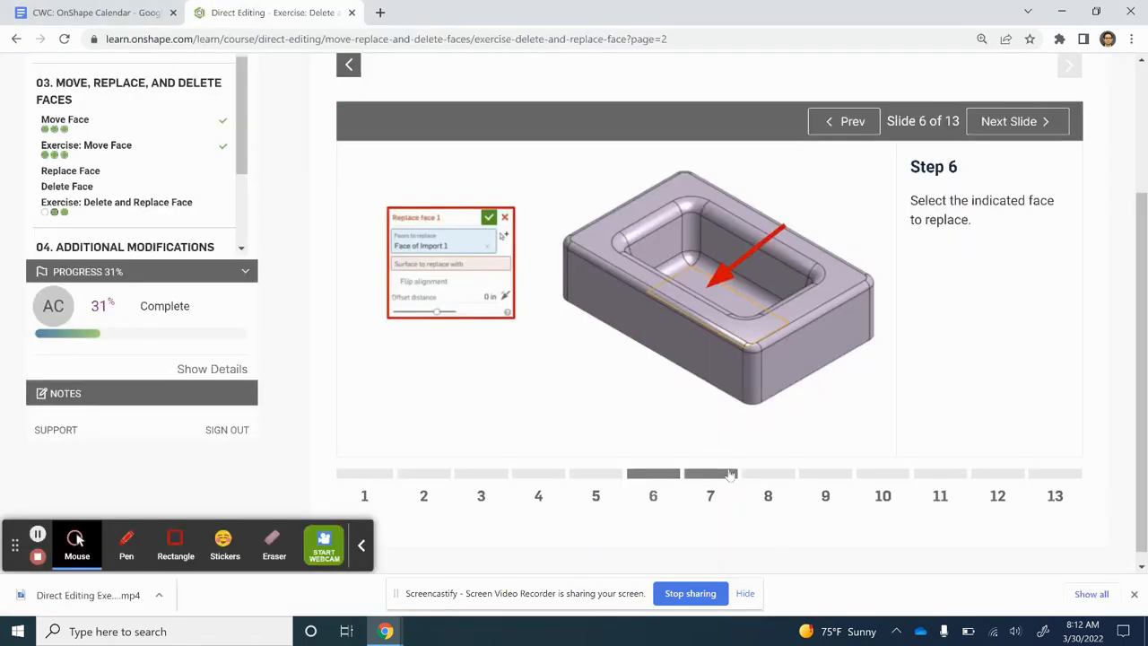
click(1017, 121)
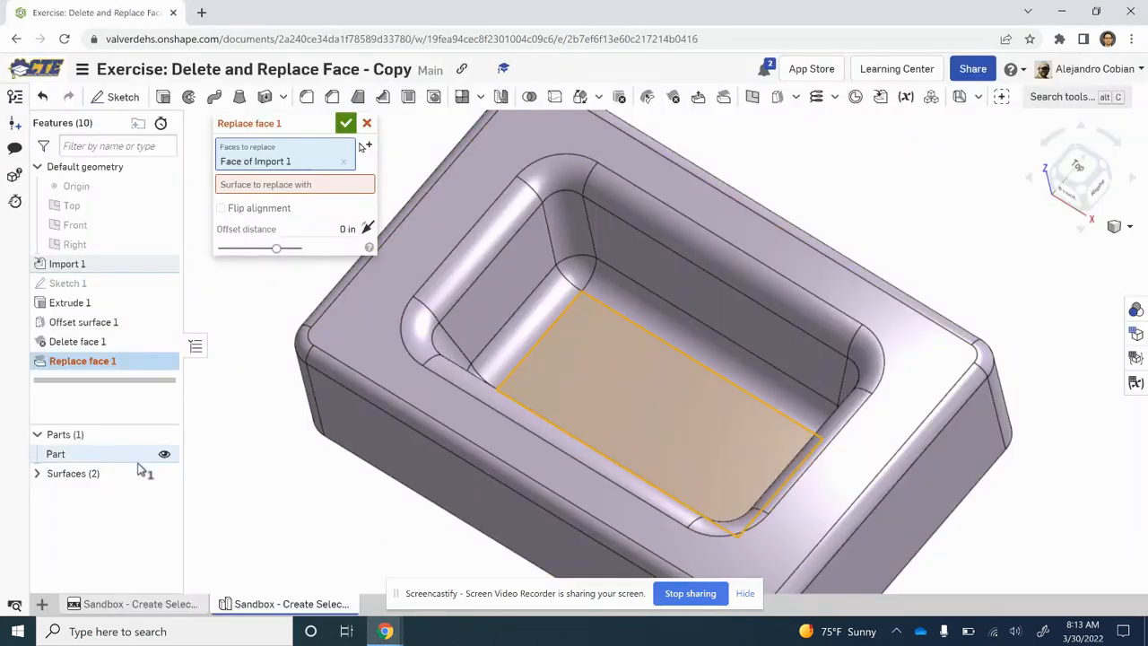
click(38, 473)
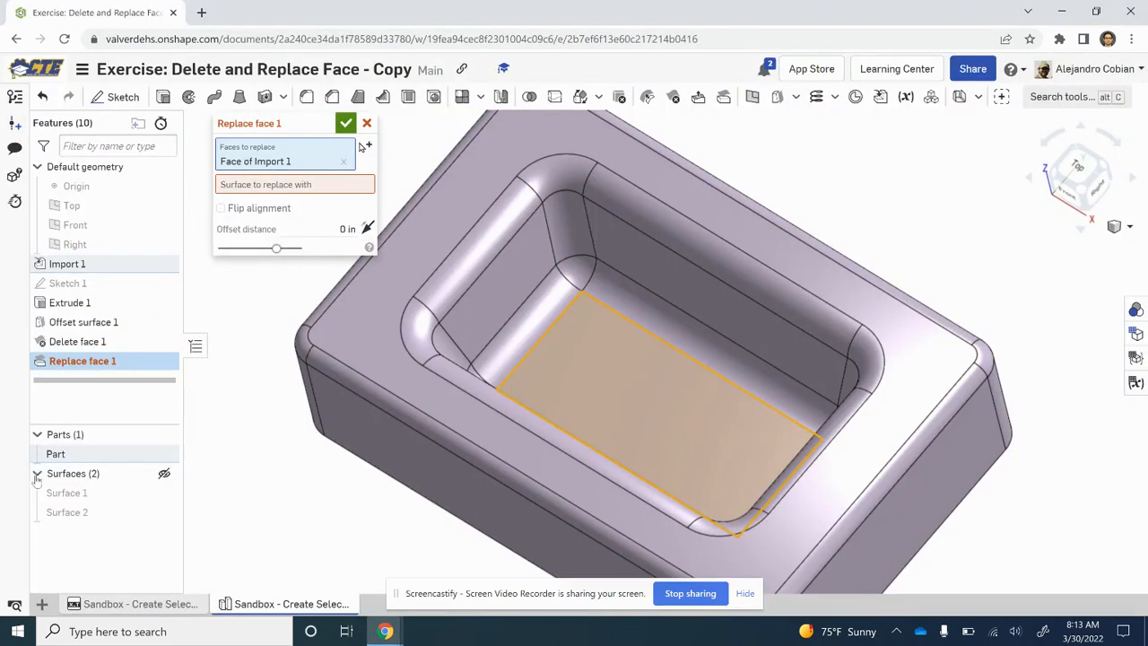
click(164, 493)
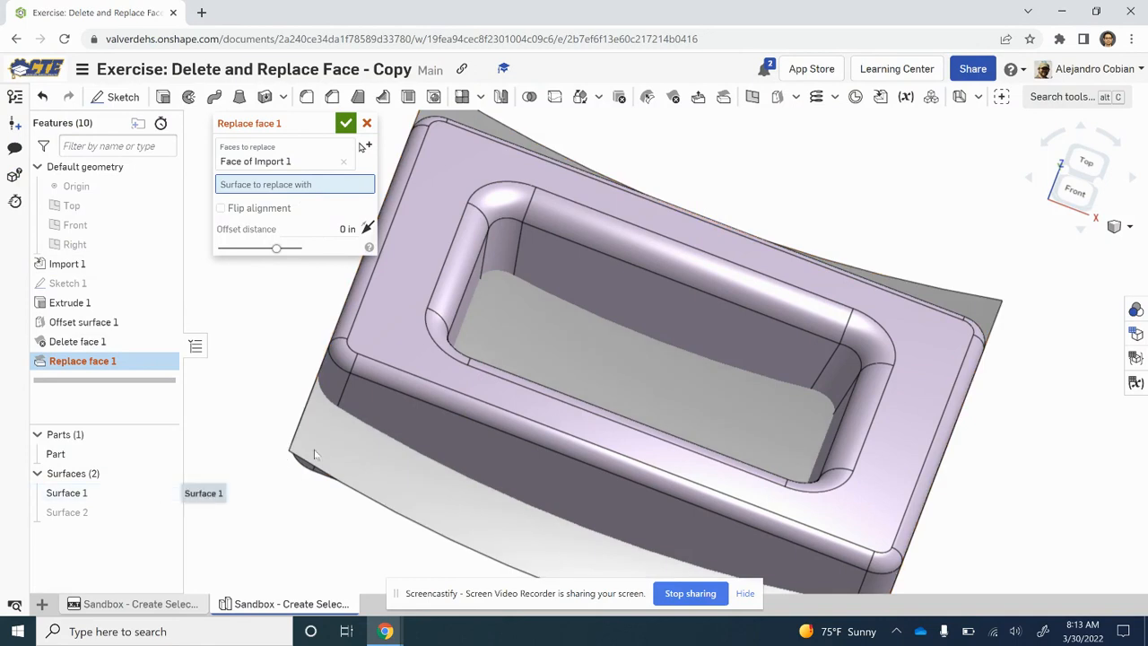
click(628, 421)
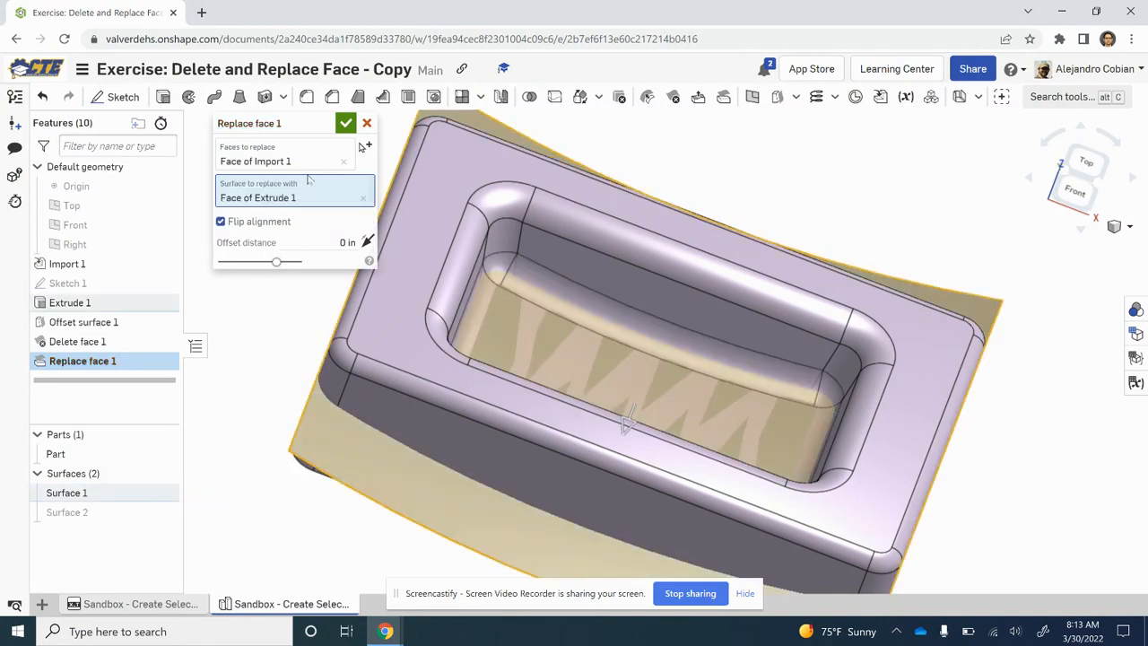
click(345, 123)
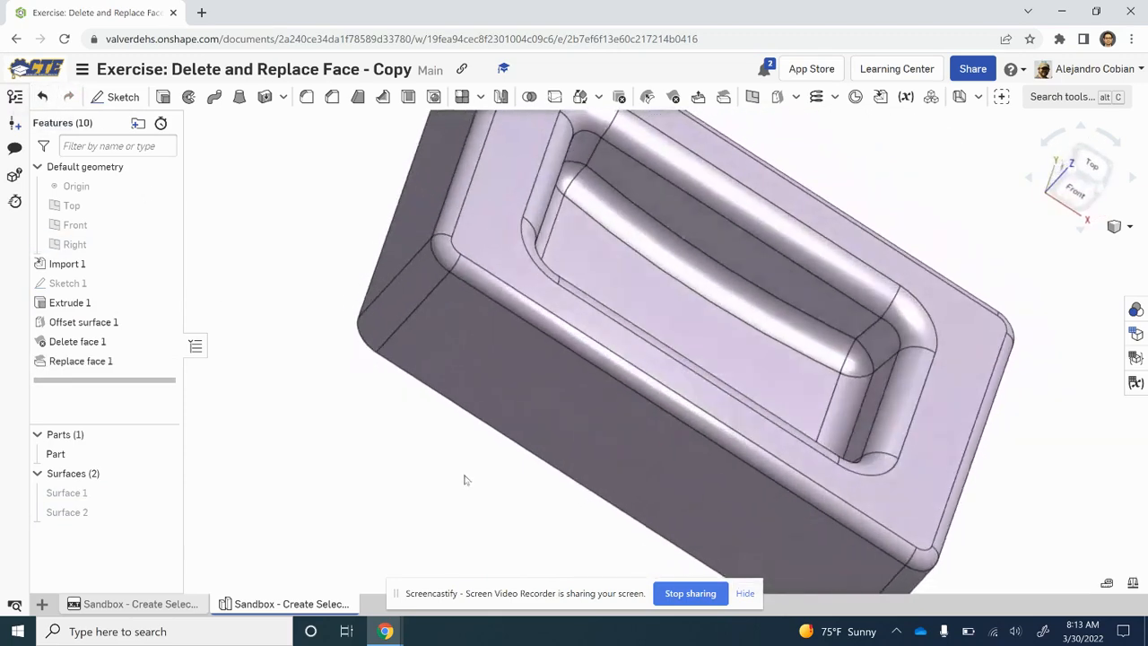
- Advance the Learning Center exercise from Step 9 to Step 12
click(278, 13)
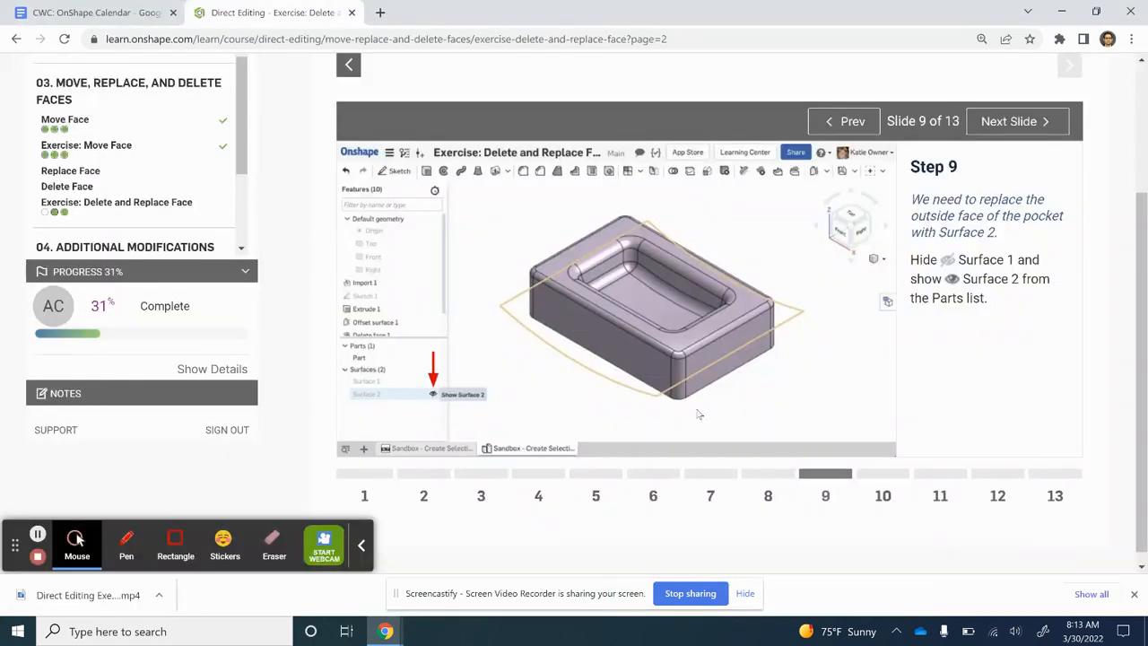
click(1015, 121)
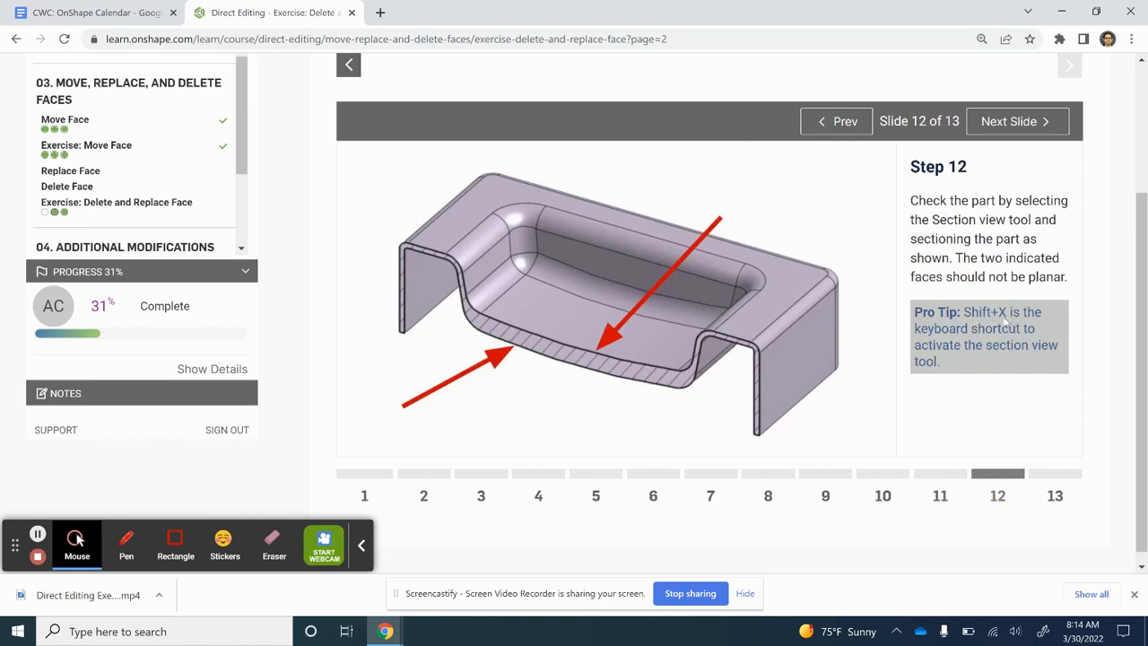
mouse_move(885, 360)
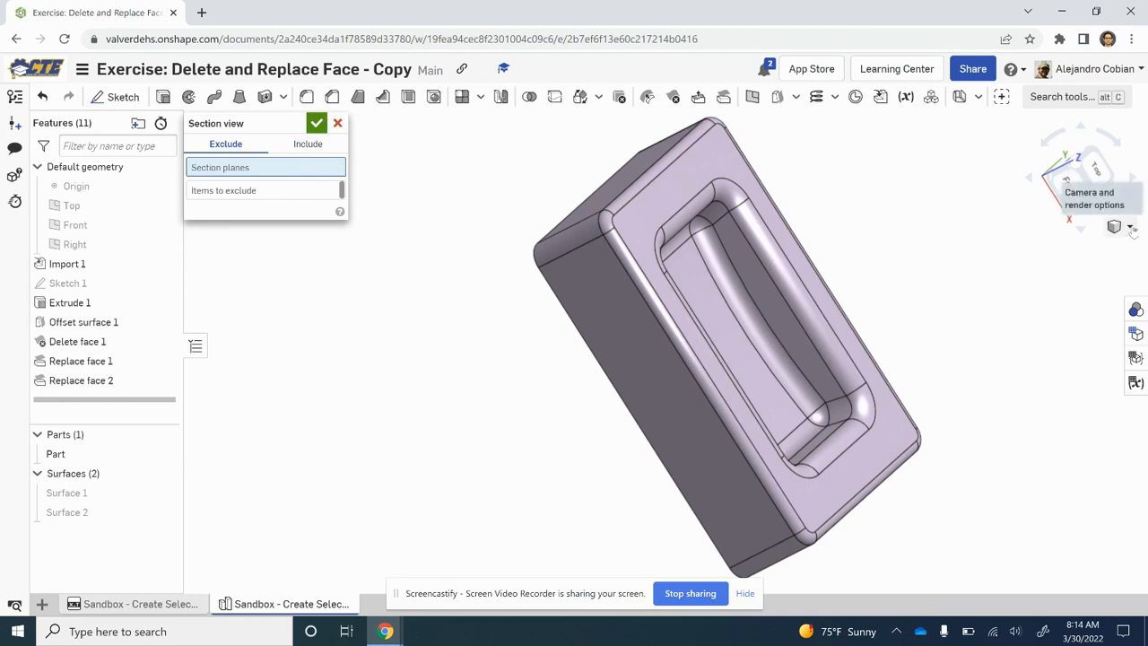
- Create a section view of the mold part cut along the Top plane
click(1114, 226)
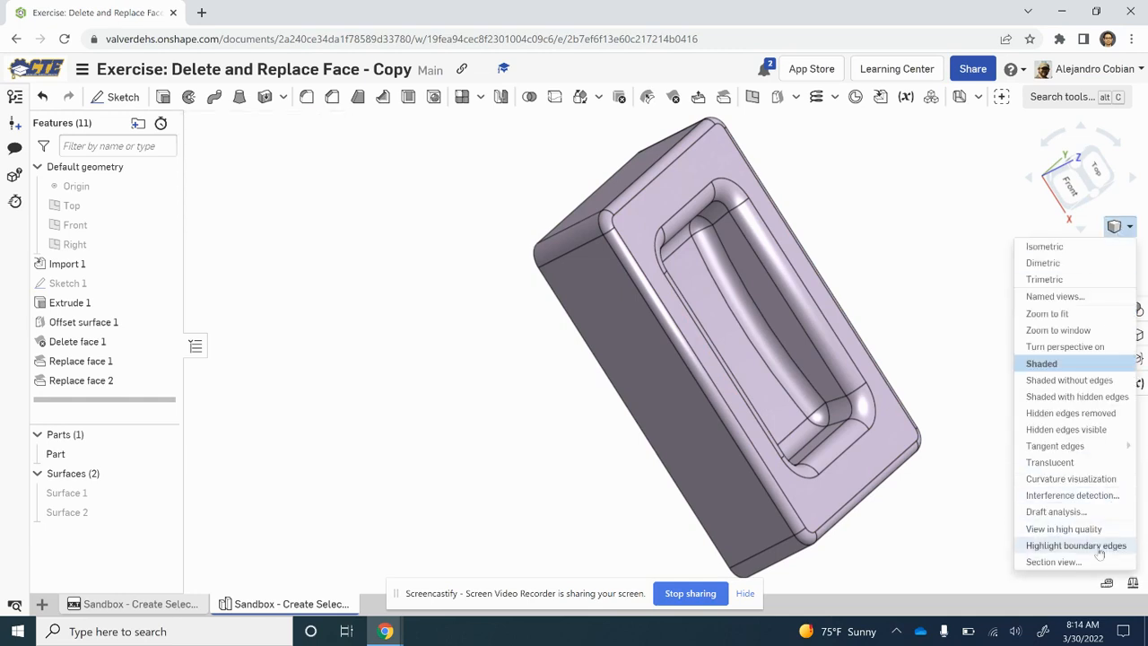
click(1053, 561)
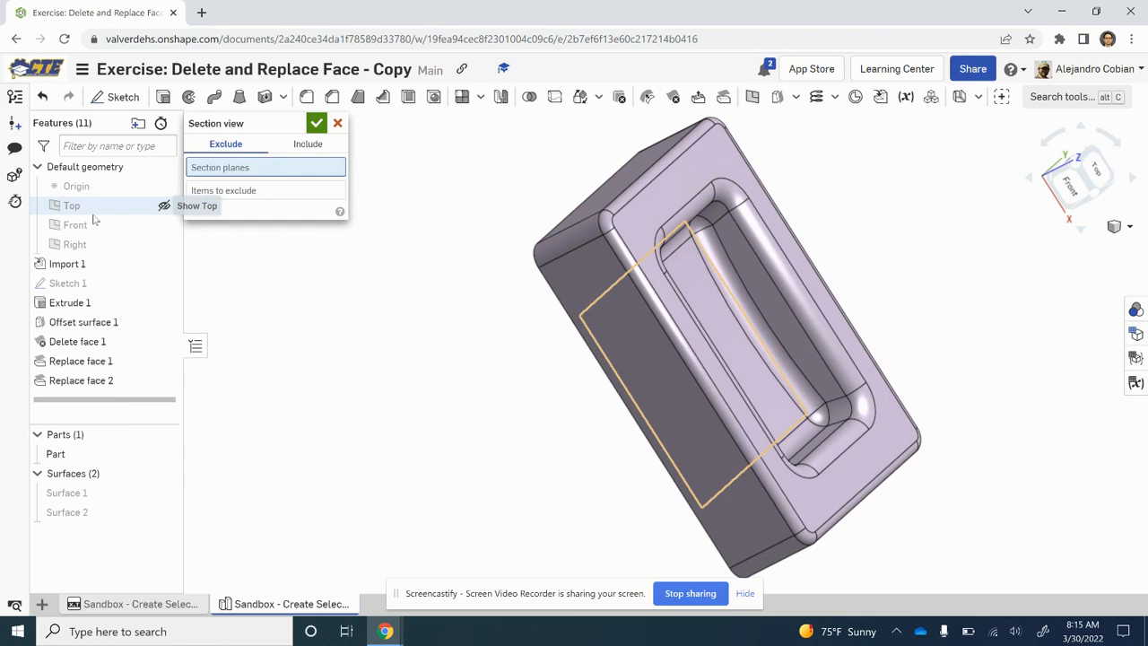
click(75, 224)
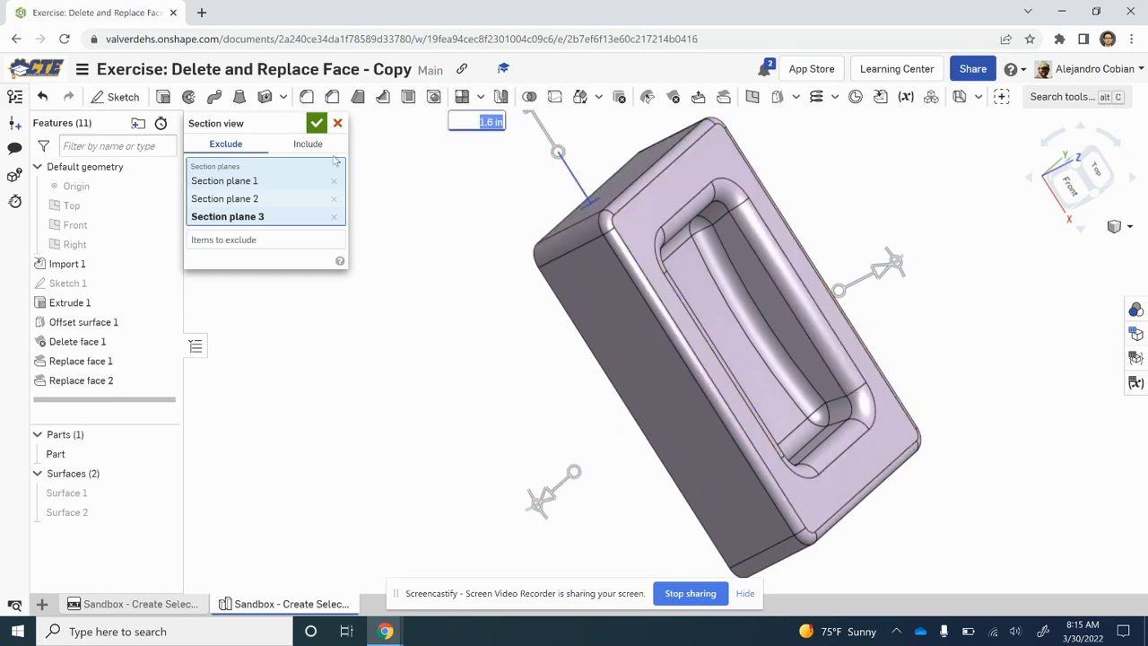
mouse_move(413, 195)
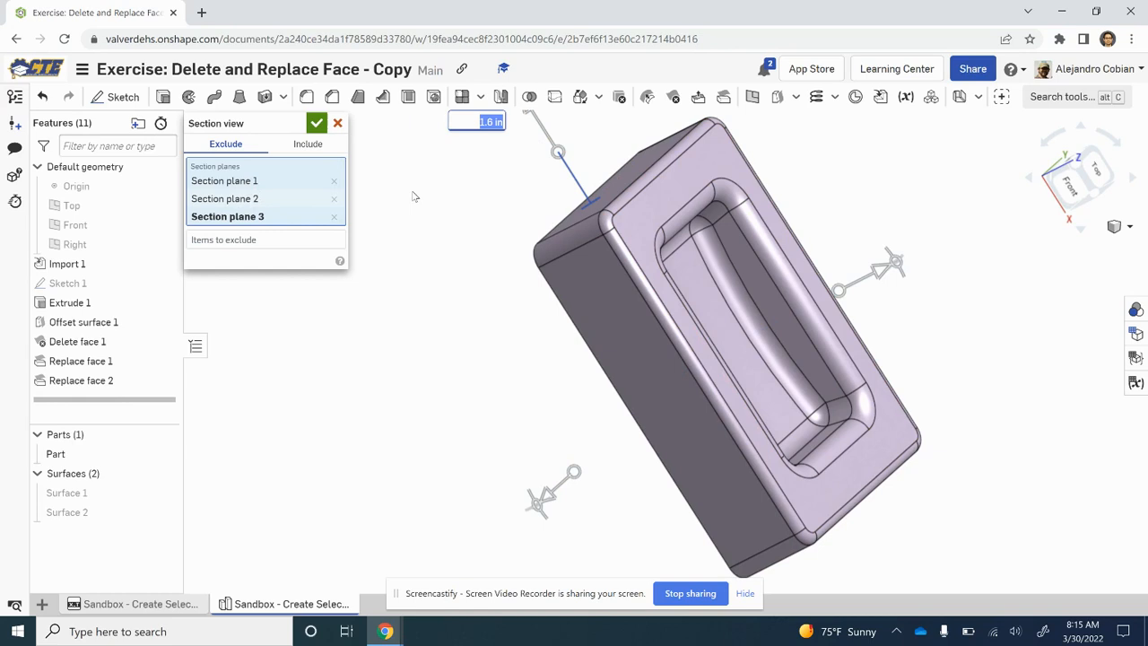